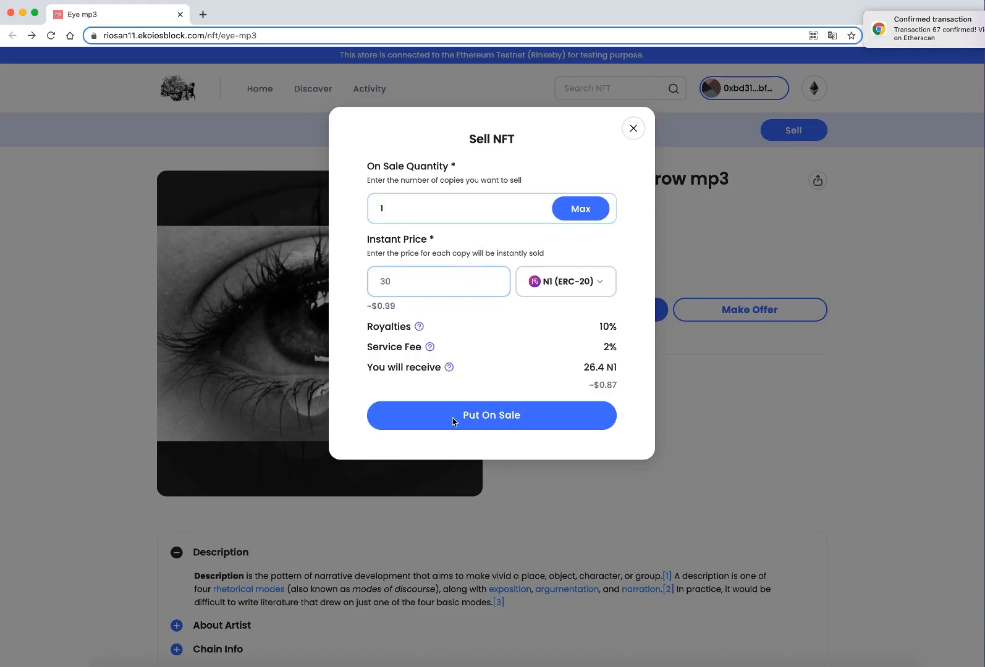
List one copy of Sadness and sorrow mp3 for resale at 30 N1 and sign the MetaMask request.
{"action": "left_click", "coordinate": [491, 415]}
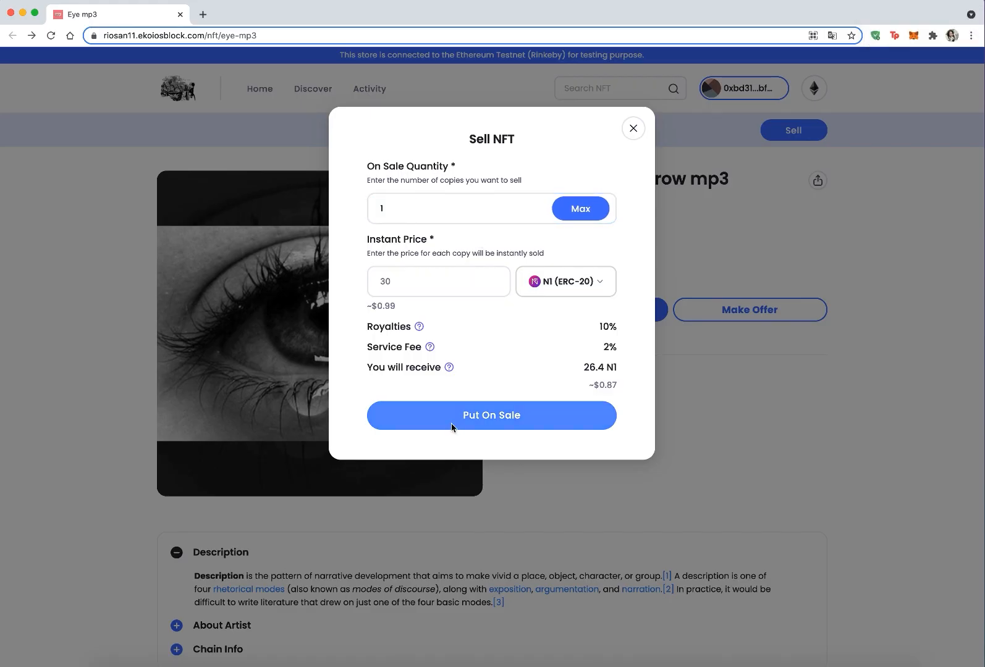
{"action": "left_click", "coordinate": [491, 415]}
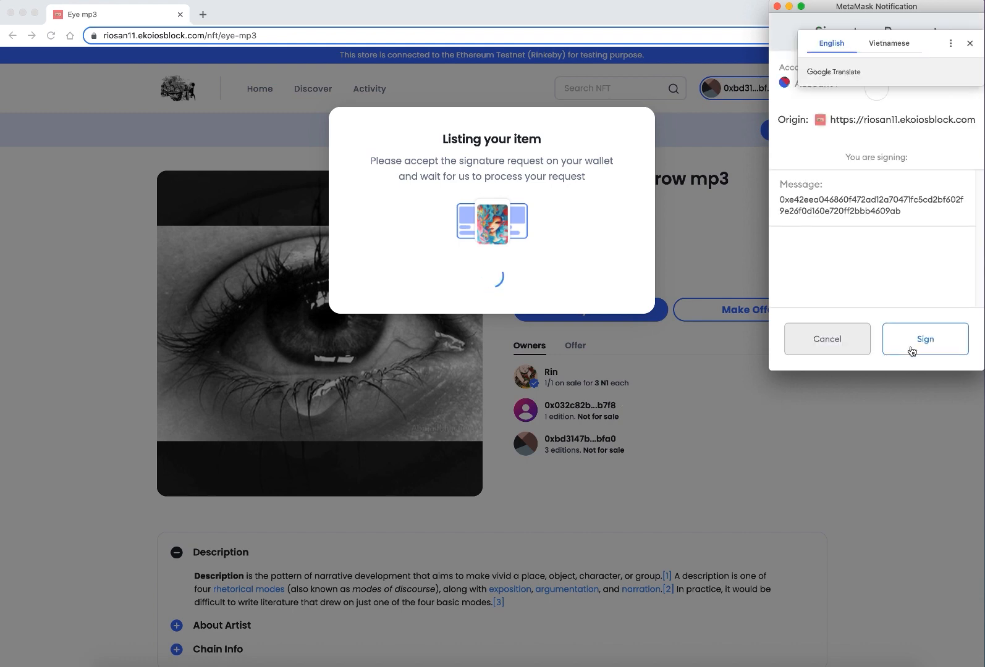
{"action": "left_click", "coordinate": [924, 339]}
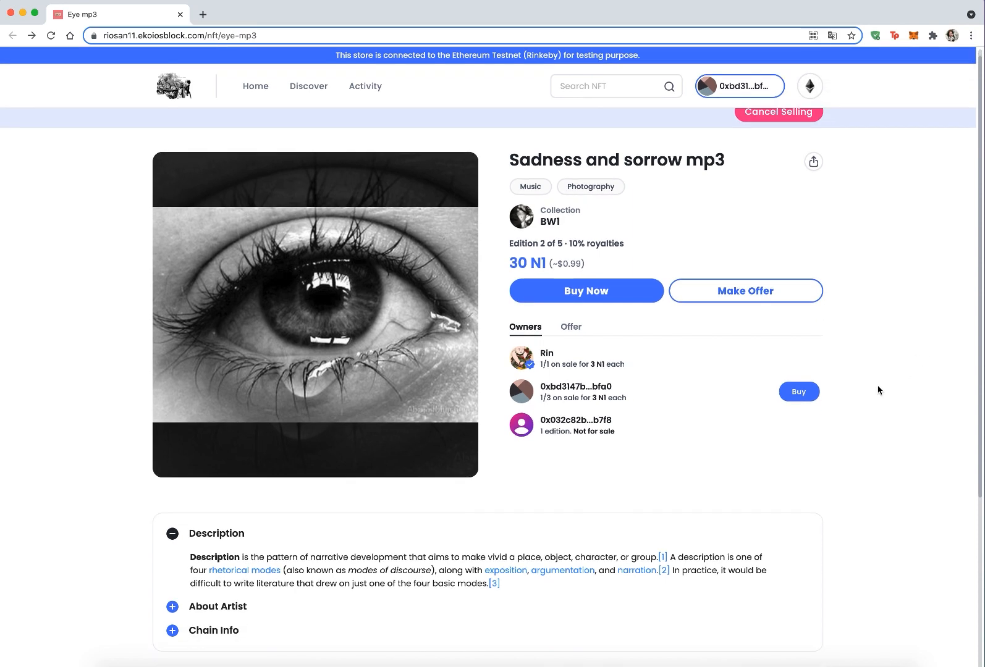
{"action": "scroll", "scroll_direction": "down", "scroll_amount": 3}
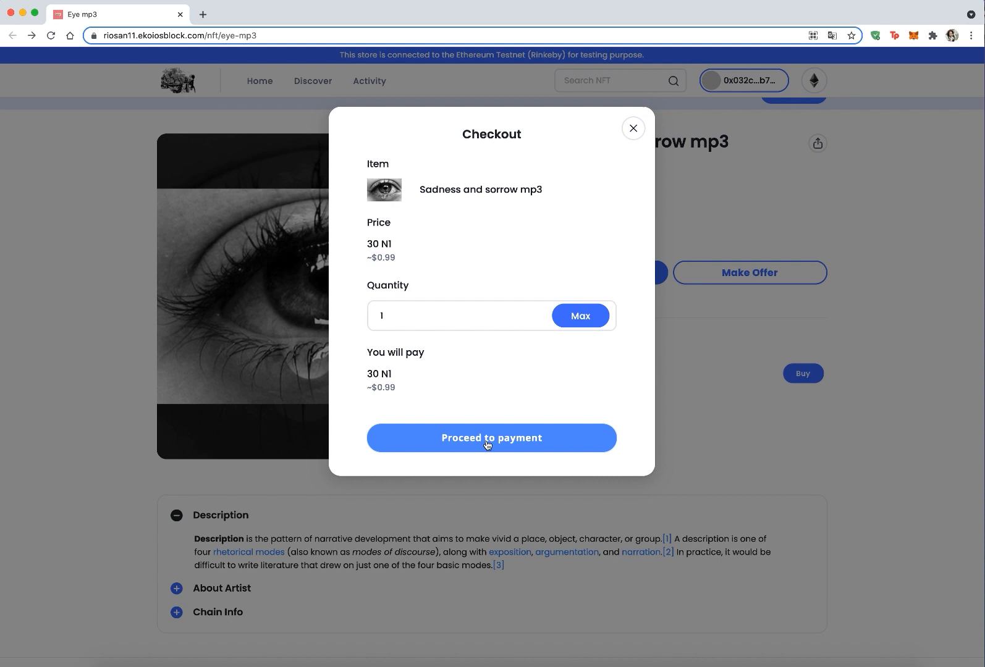
Proceed to payment for the 30 N1 copy and confirm the purchase in MetaMask.
{"action": "left_click", "coordinate": [490, 437]}
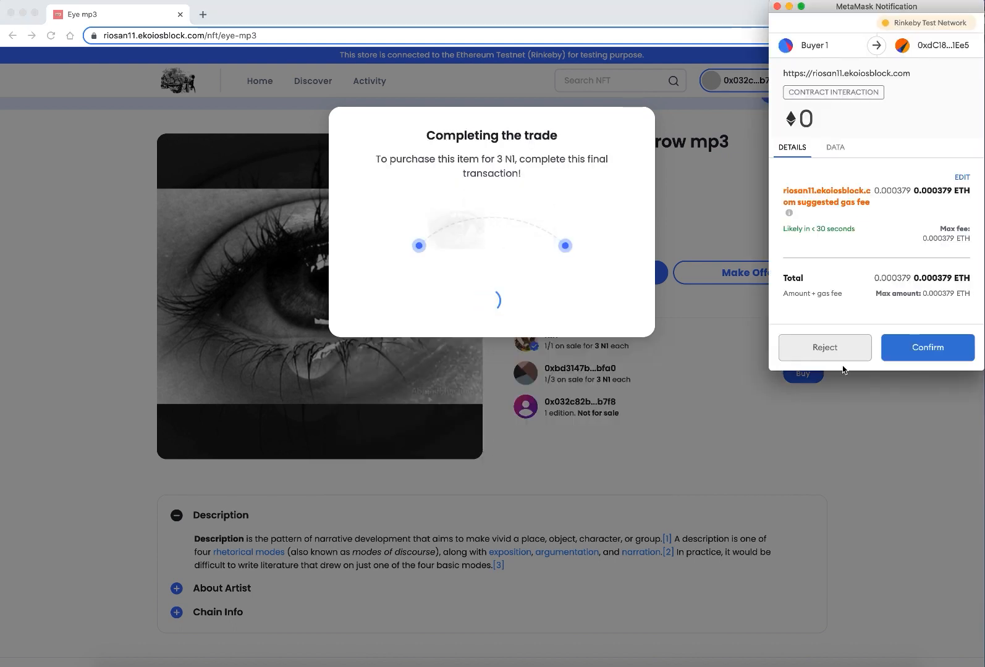
{"action": "left_click", "coordinate": [927, 348]}
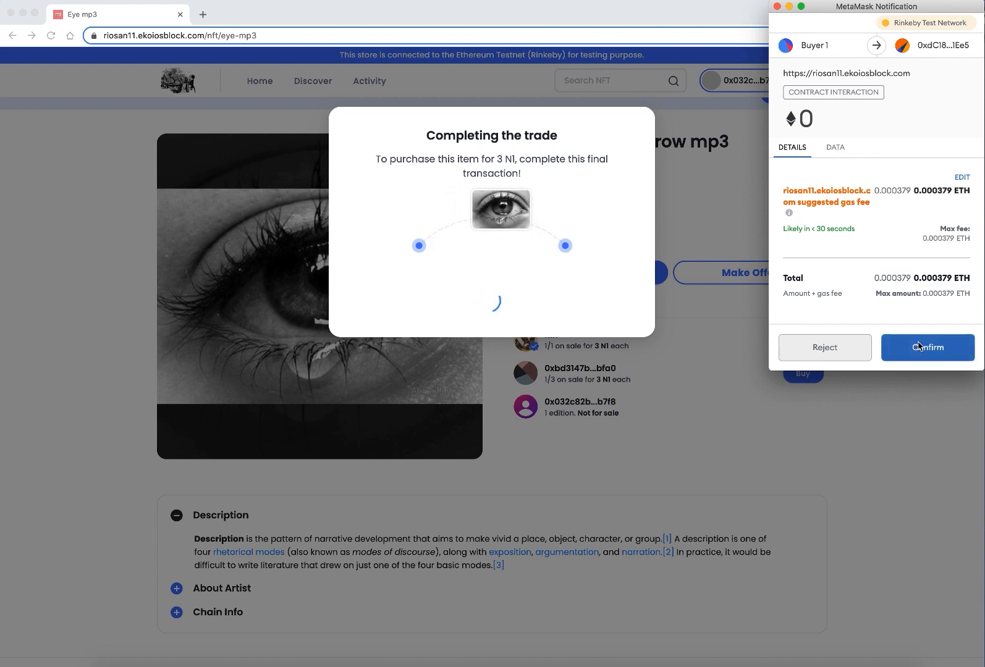
{"action": "left_click", "coordinate": [927, 347]}
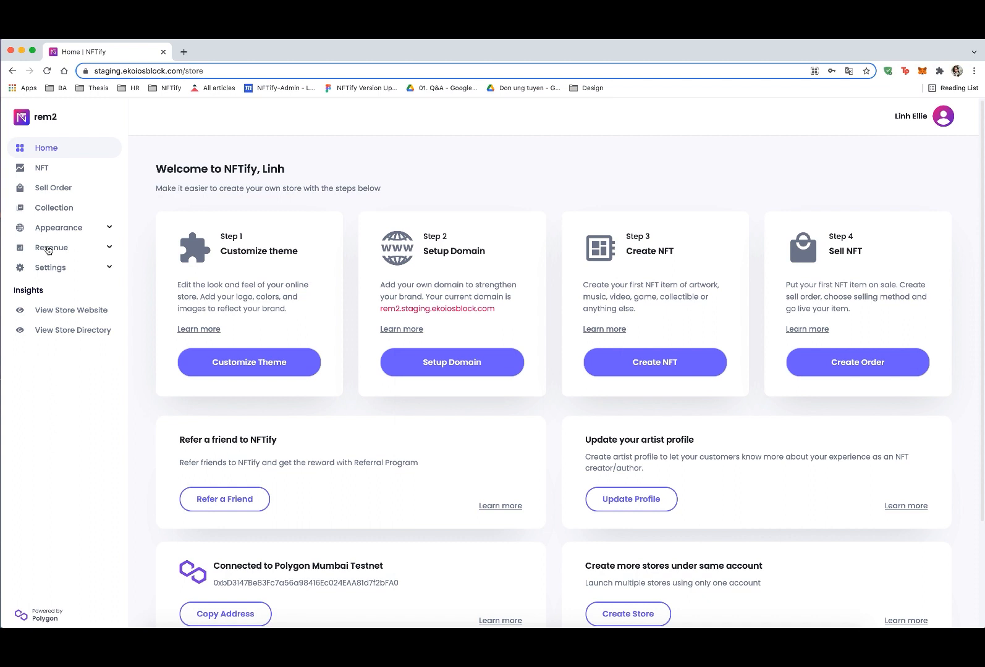
In Settings > Apps, unlock Secondary Sale by locking 25,000 N1.
{"action": "left_click", "coordinate": [49, 284]}
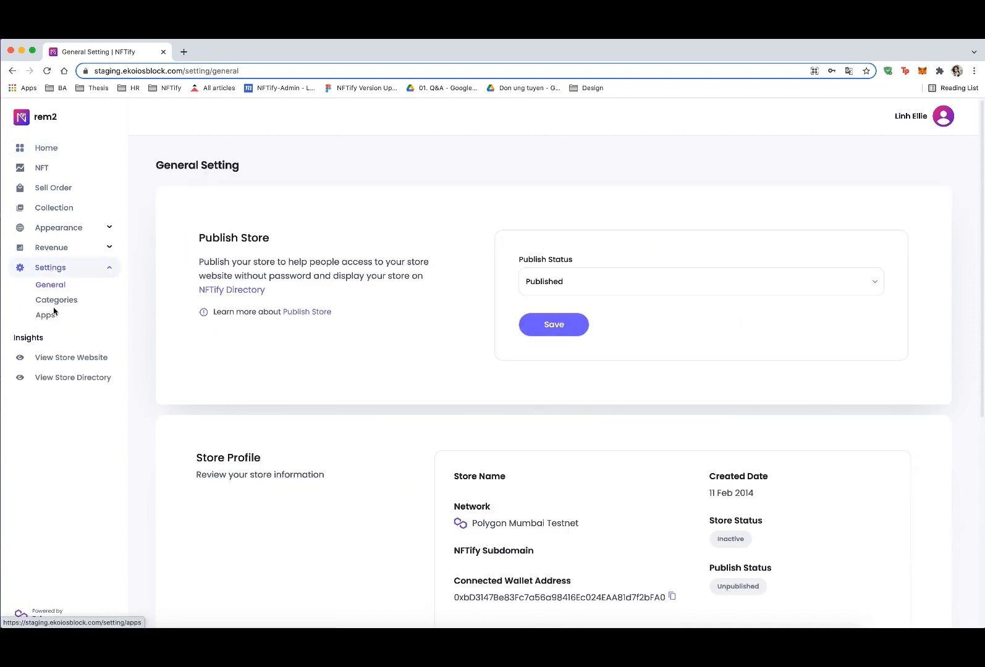
{"action": "left_click", "coordinate": [45, 315]}
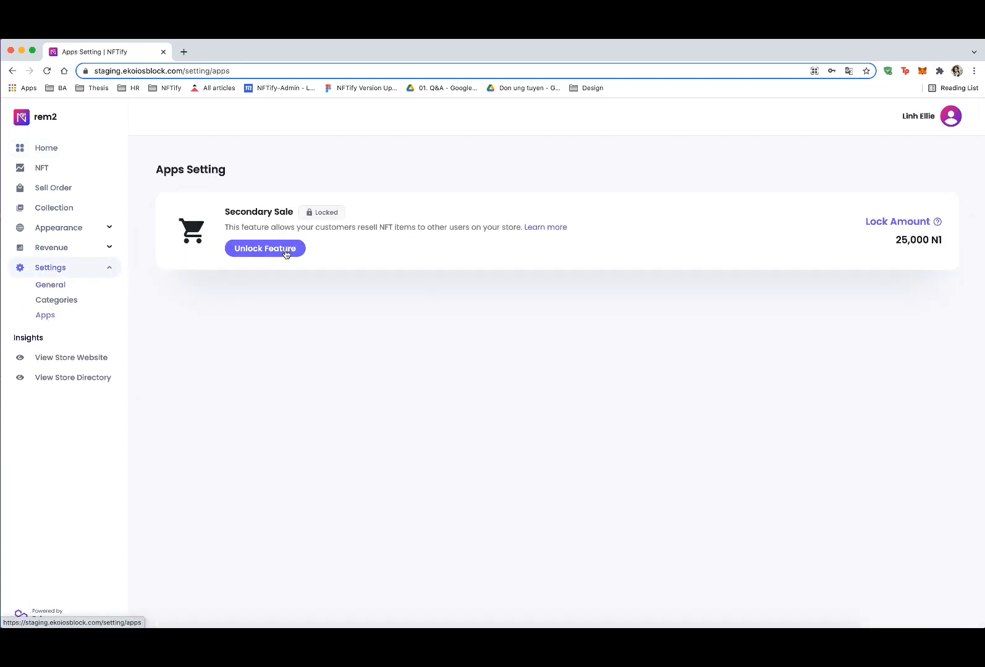
{"action": "left_click", "coordinate": [265, 249]}
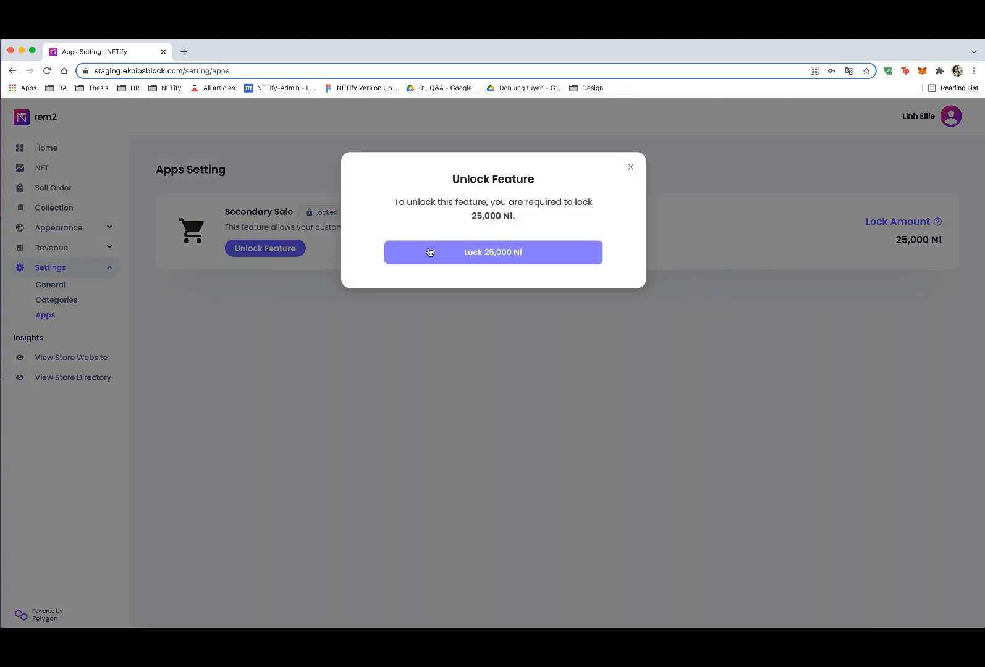
{"action": "left_click", "coordinate": [492, 253]}
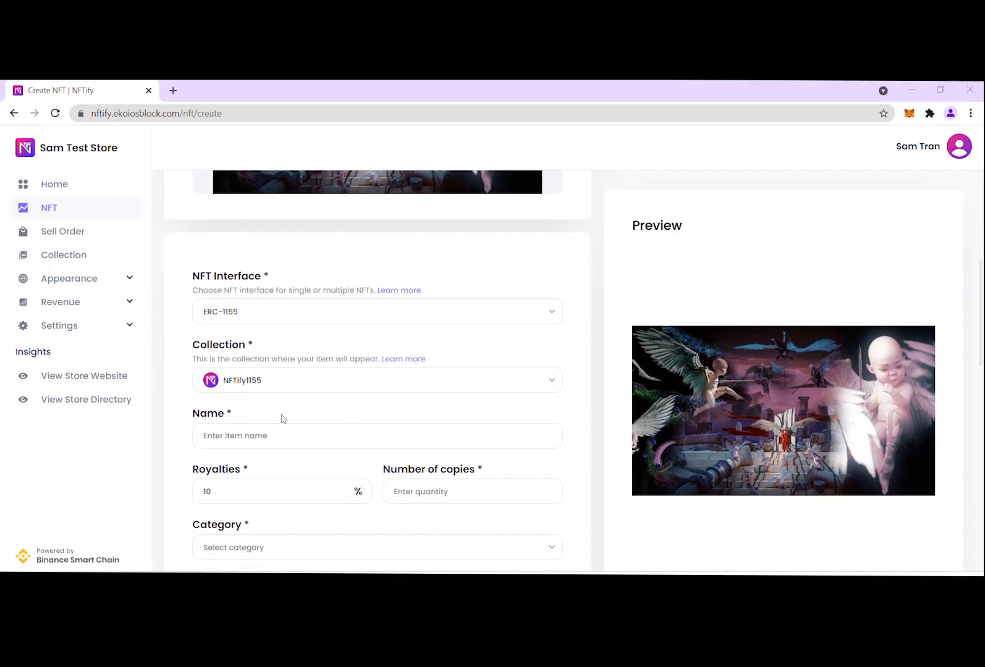
Name the NFT Paradise, try royalties 15 and 60 against the 50% limit, then settle on 10.
{"action": "type", "text": "Paradise"}
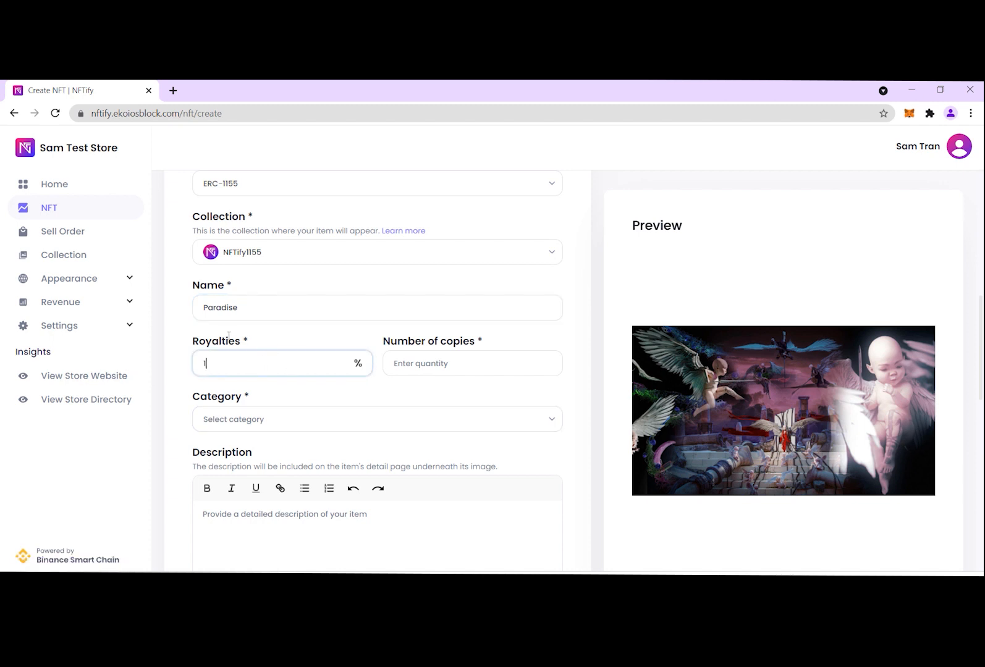
{"action": "type", "text": "15"}
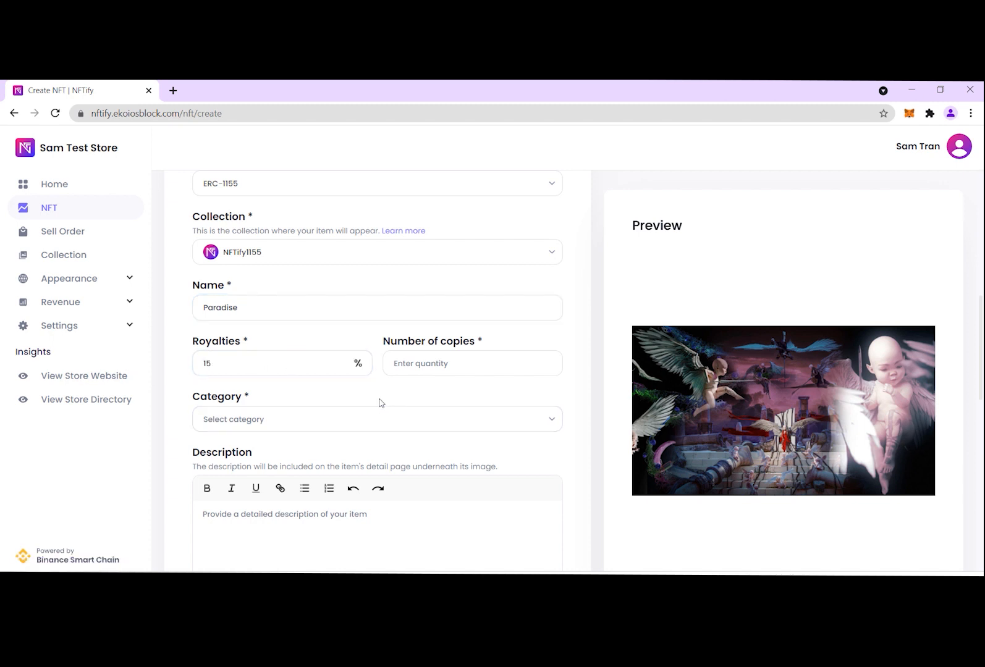
{"action": "type", "text": "60"}
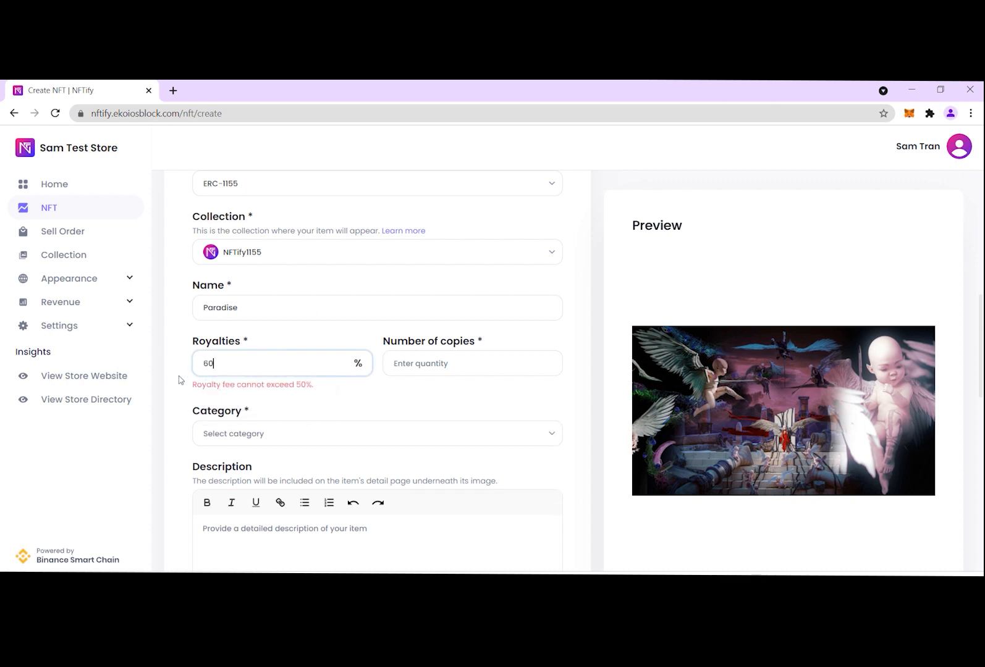
{"action": "type", "text": "10"}
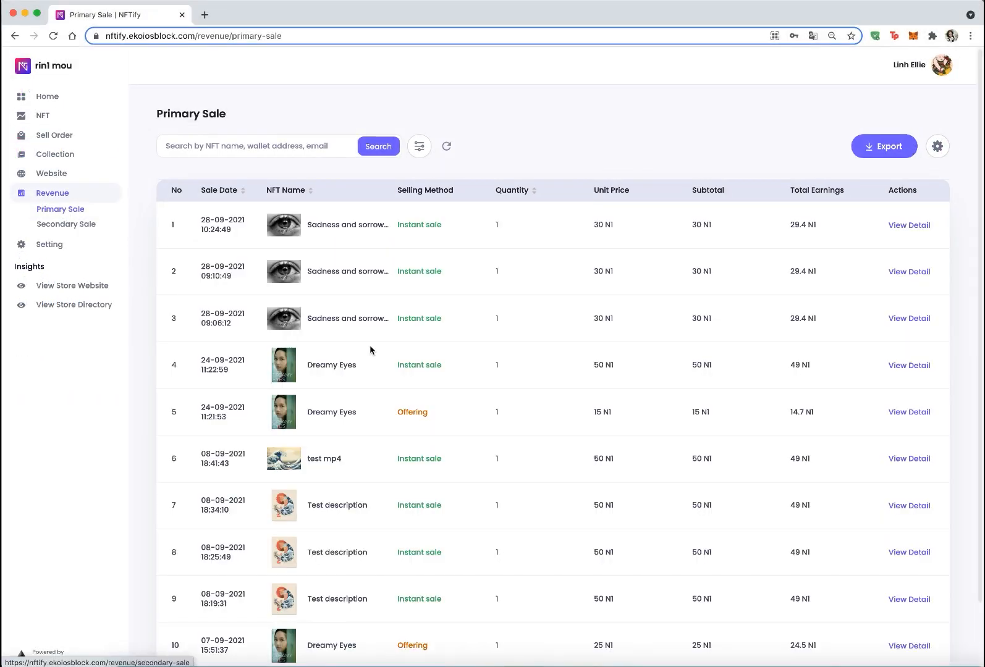
{"action": "mouse_move", "coordinate": [122, 247]}
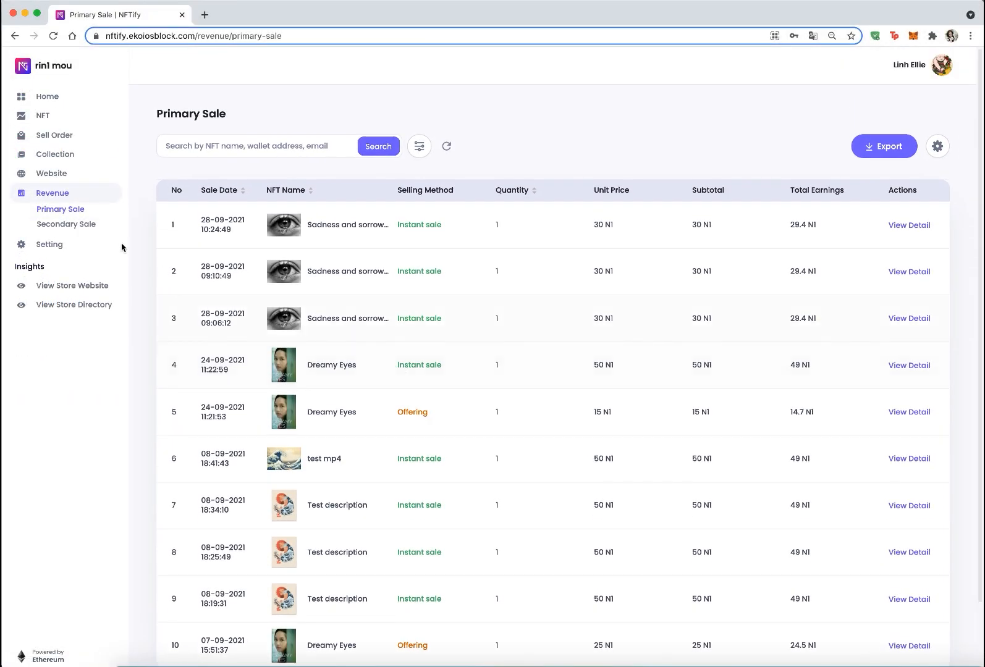
View Secondary Sale revenue showing the 3 N1 royalty, then go to General Settings.
{"action": "left_click", "coordinate": [66, 225]}
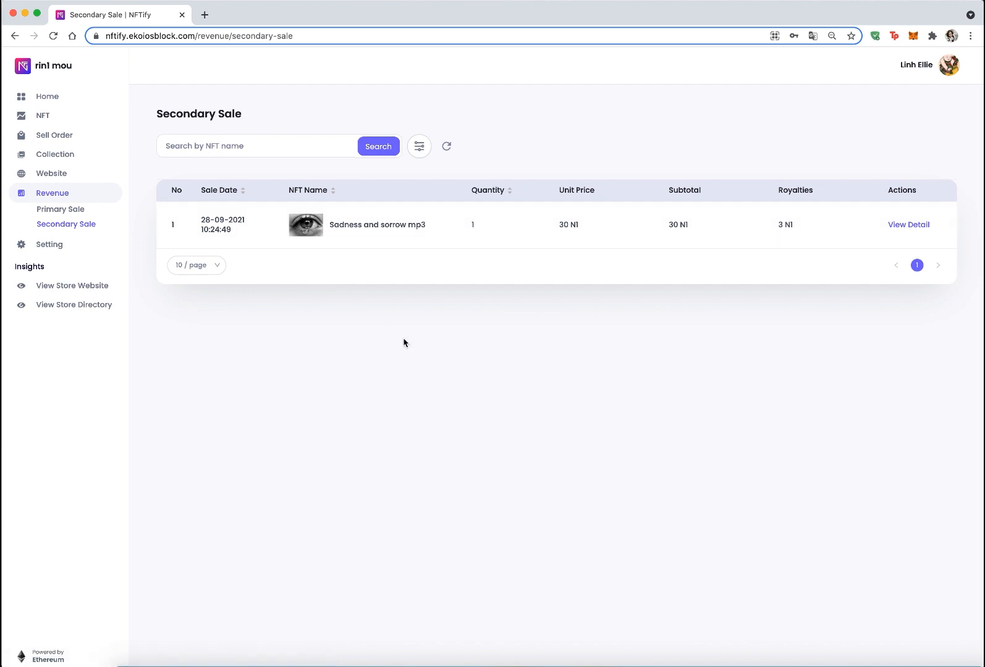
{"action": "mouse_move", "coordinate": [45, 245]}
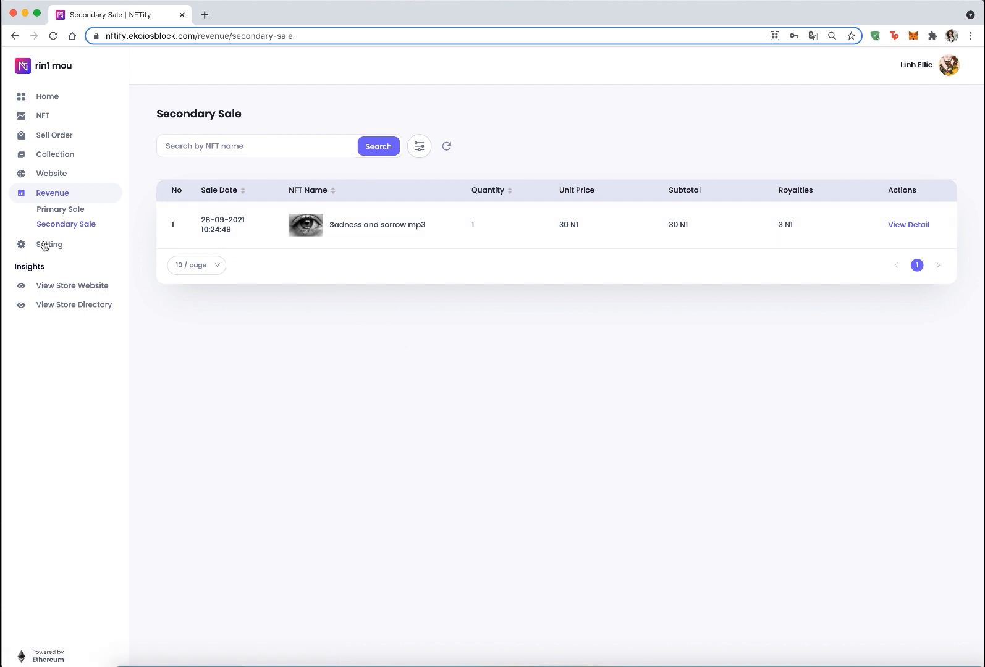
{"action": "left_click", "coordinate": [50, 245]}
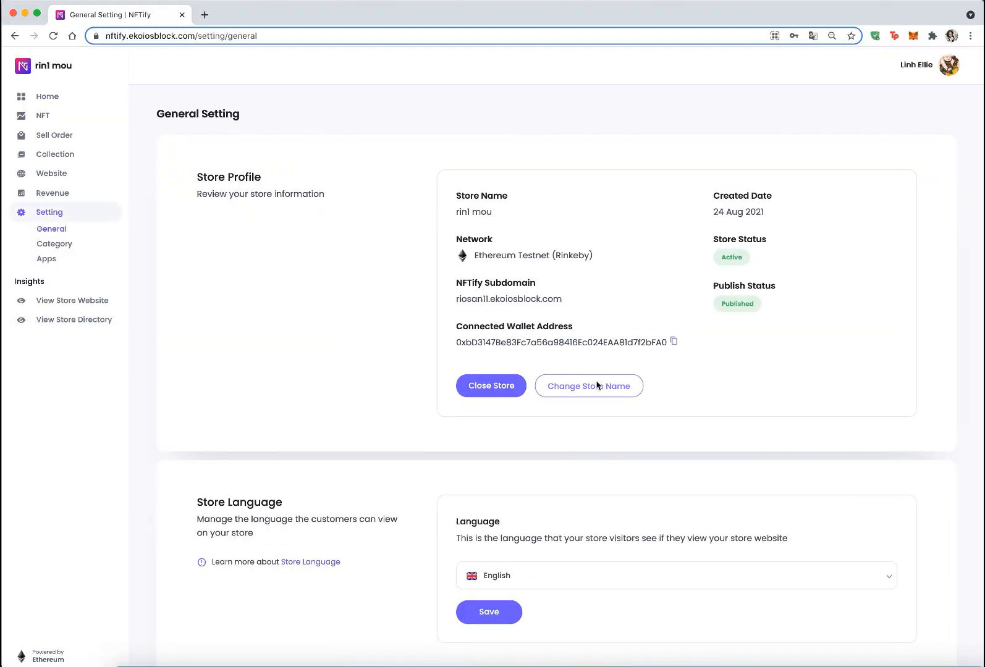
Change the store name from rin1 mou to rem11 and save the change.
{"action": "left_click", "coordinate": [589, 386]}
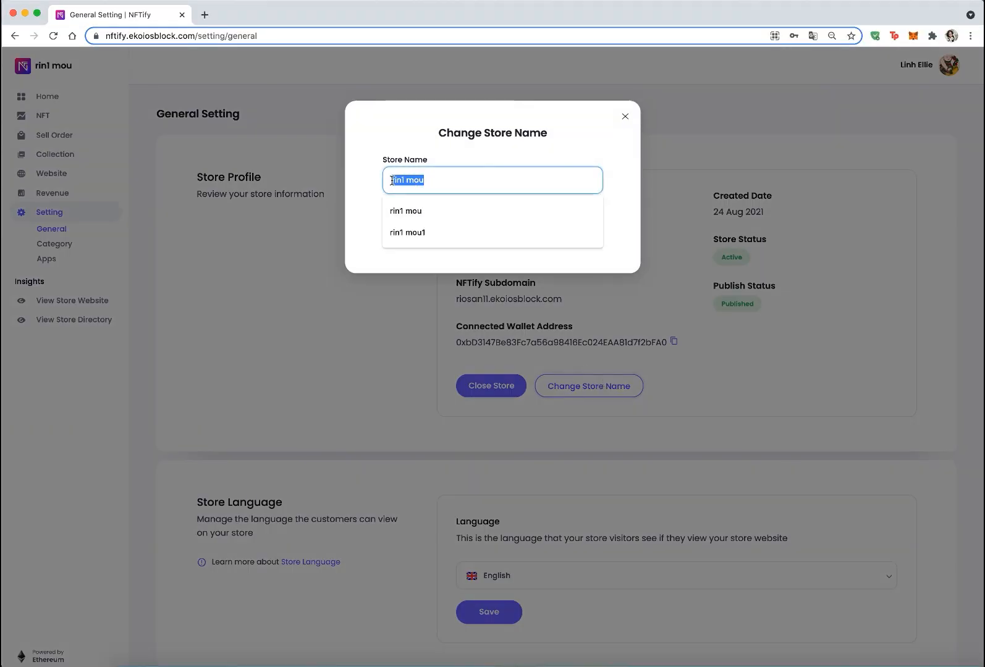
{"action": "type", "text": "rem"}
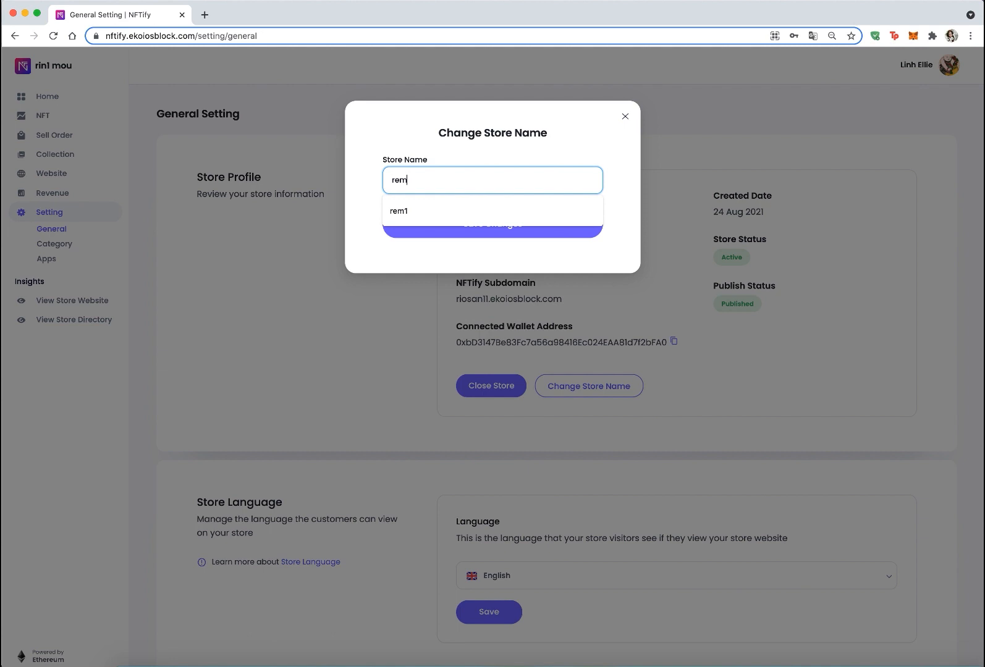
{"action": "left_click", "coordinate": [398, 210]}
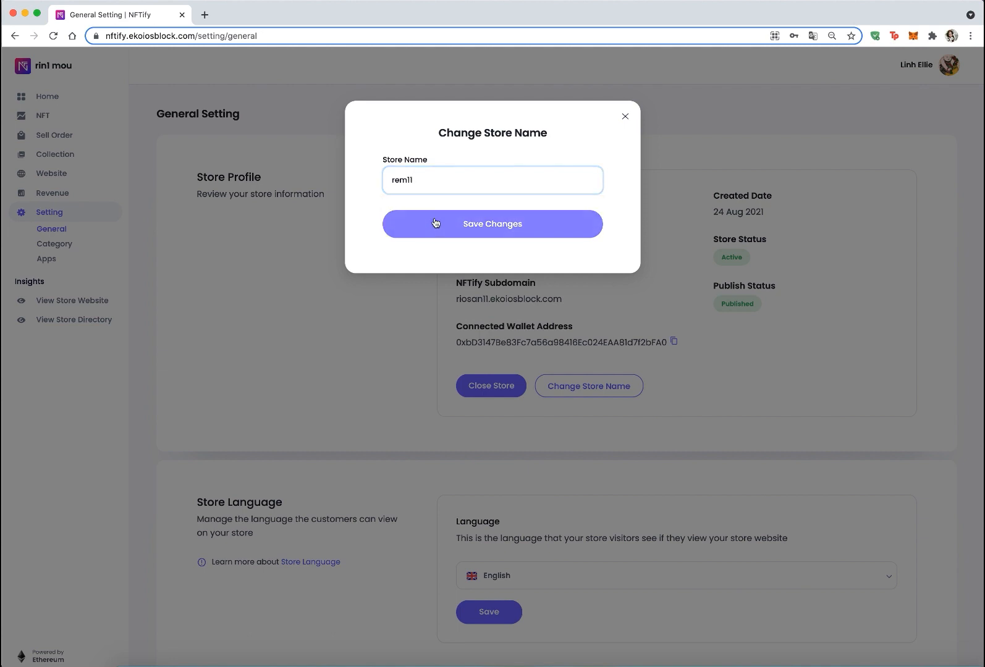
{"action": "left_click", "coordinate": [492, 225]}
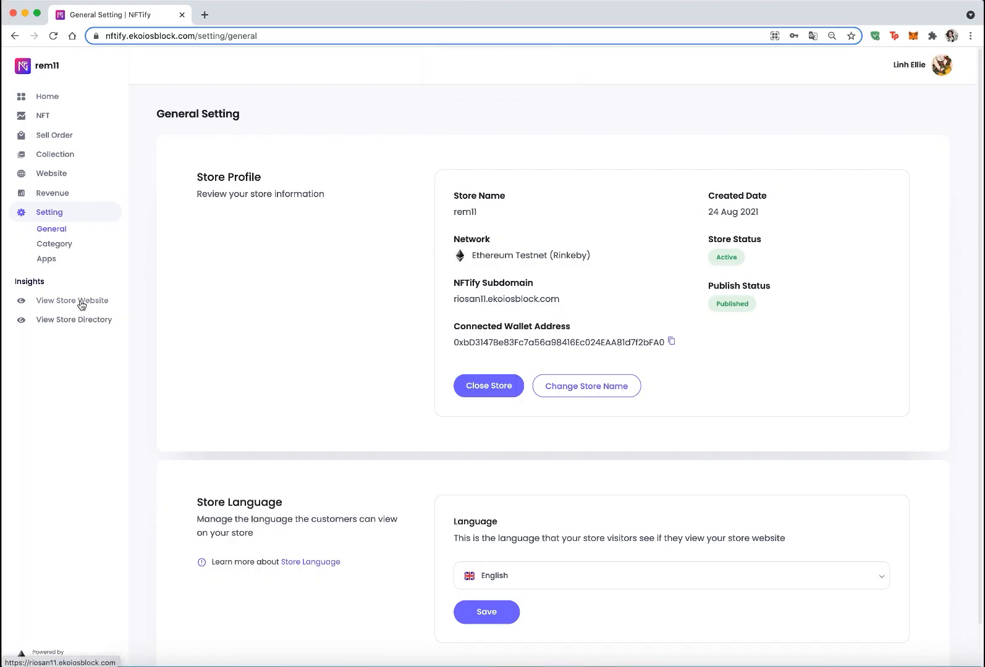
View the live store's Activity history and follow a sale's blockchain explorer link.
{"action": "left_click", "coordinate": [72, 301]}
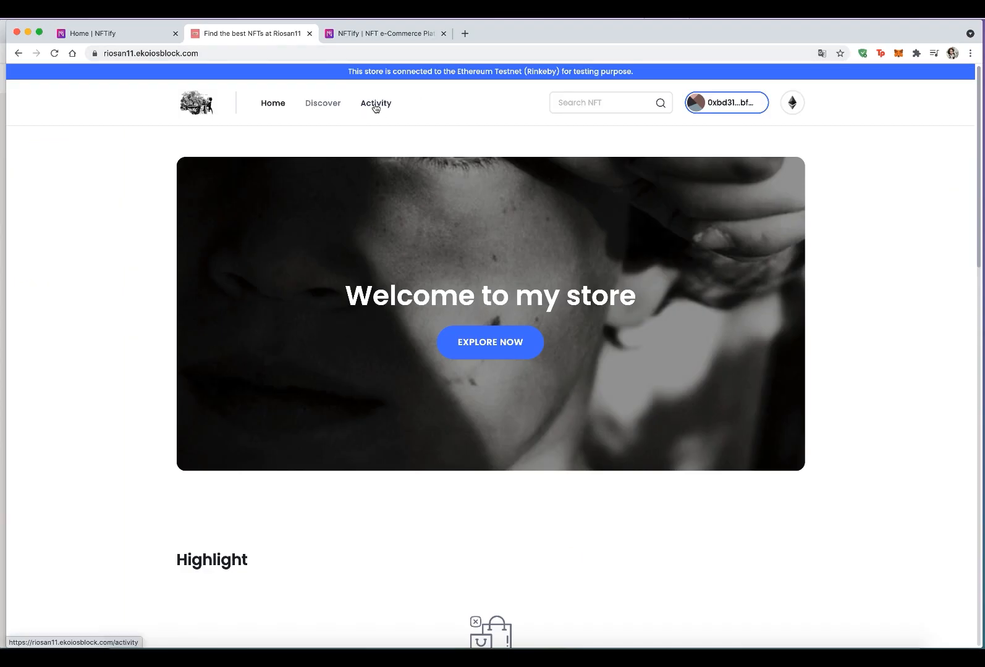
{"action": "left_click", "coordinate": [375, 103]}
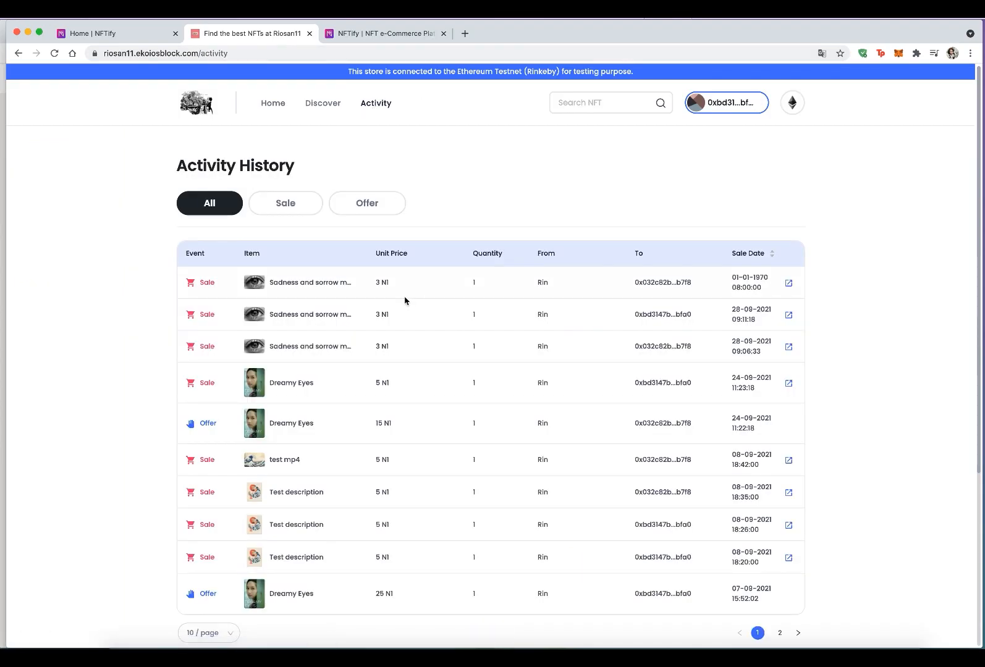
{"action": "scroll", "scroll_direction": "down", "scroll_amount": 3}
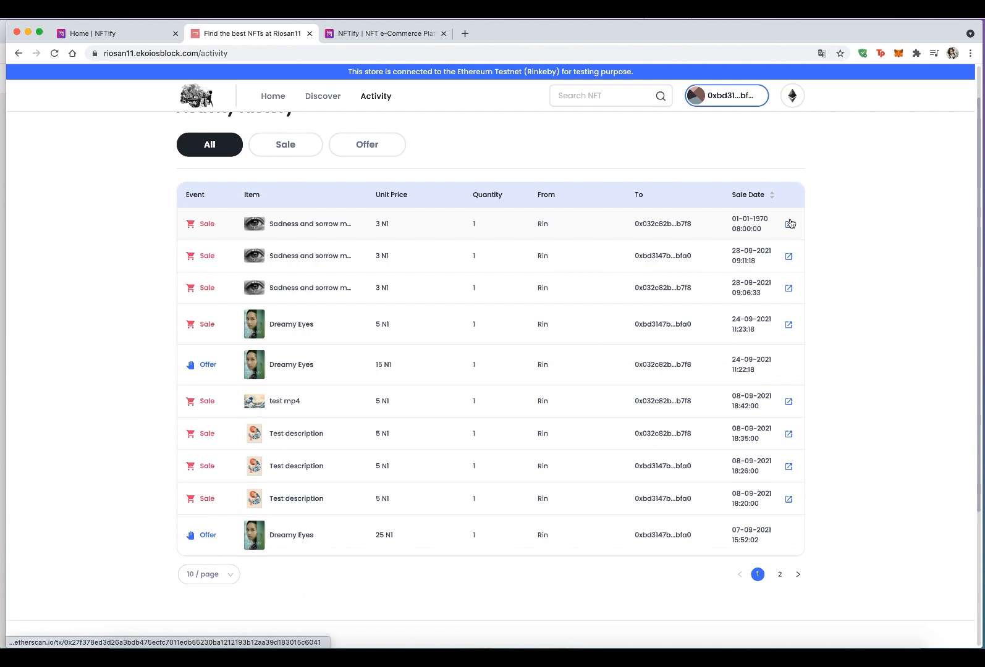
{"action": "left_click", "coordinate": [789, 224]}
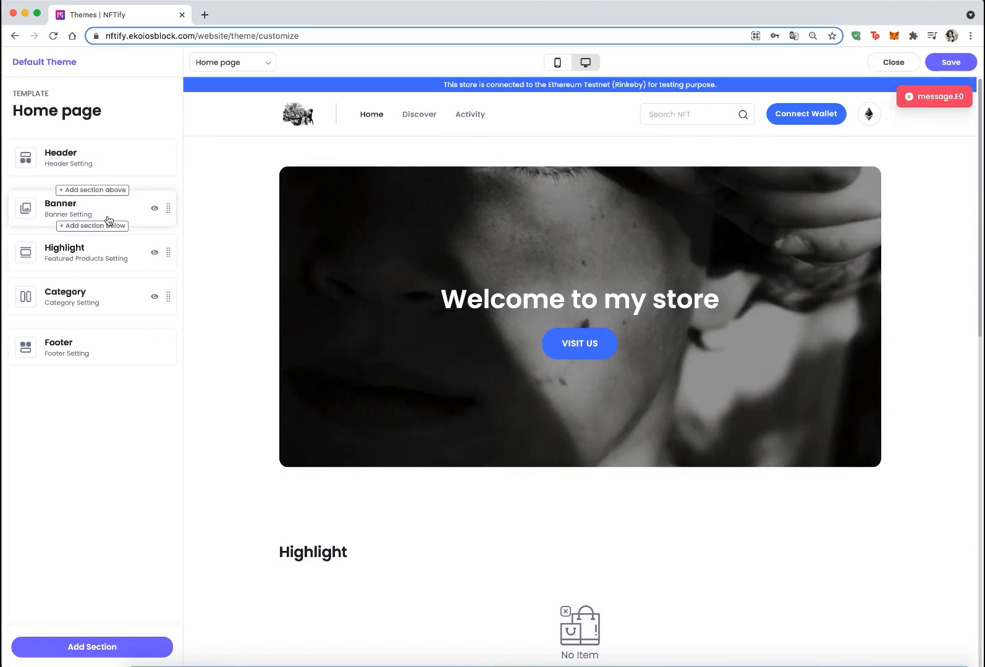
In the Banner settings, try full-width layout and revert to fixed width.
{"action": "left_click", "coordinate": [60, 208]}
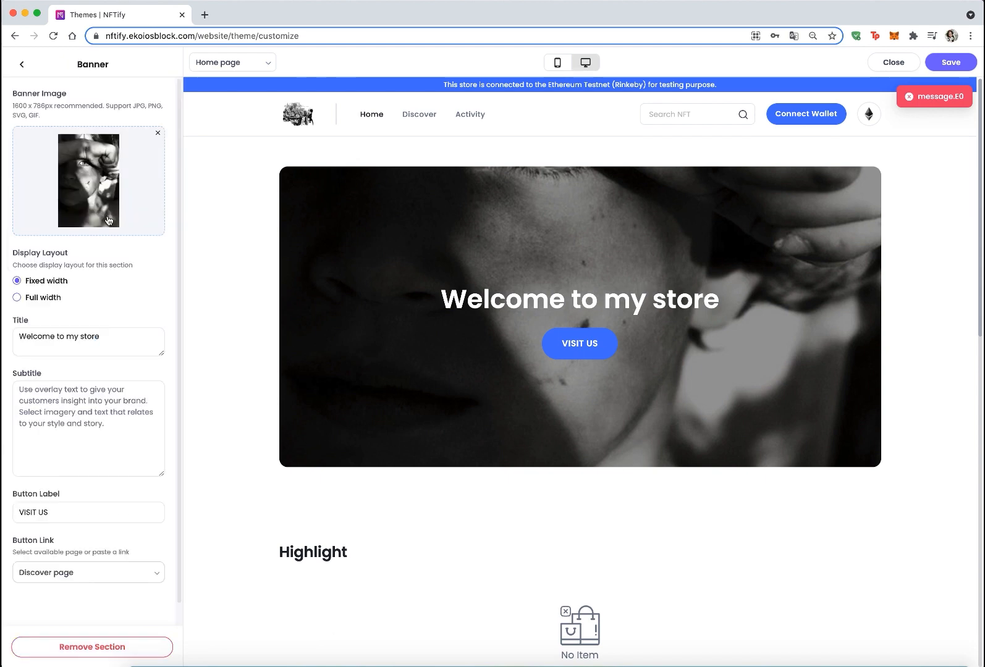
{"action": "left_click", "coordinate": [18, 298]}
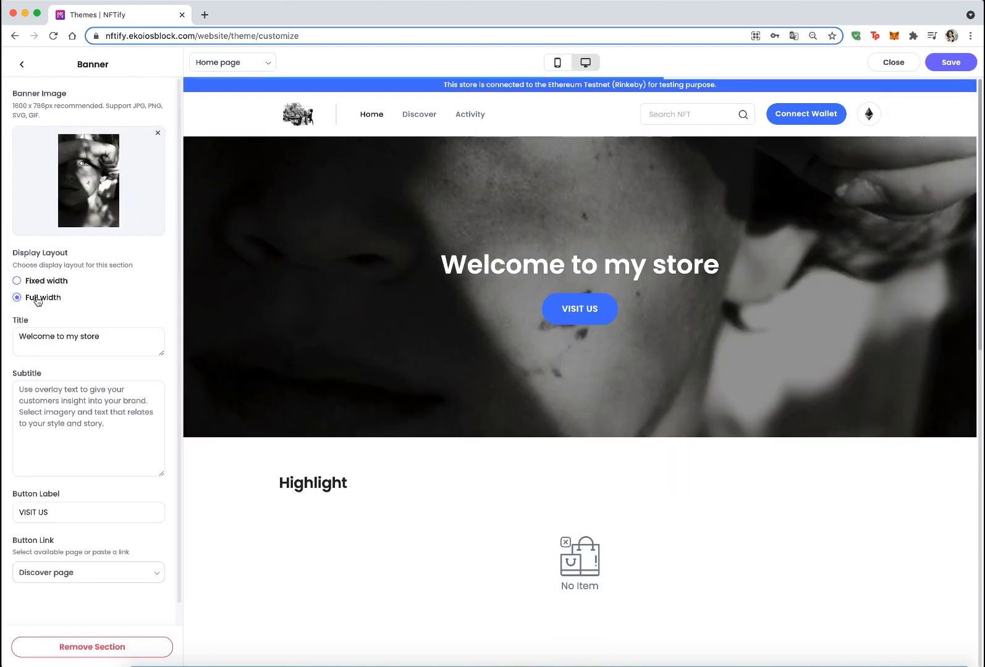
{"action": "left_click", "coordinate": [19, 280]}
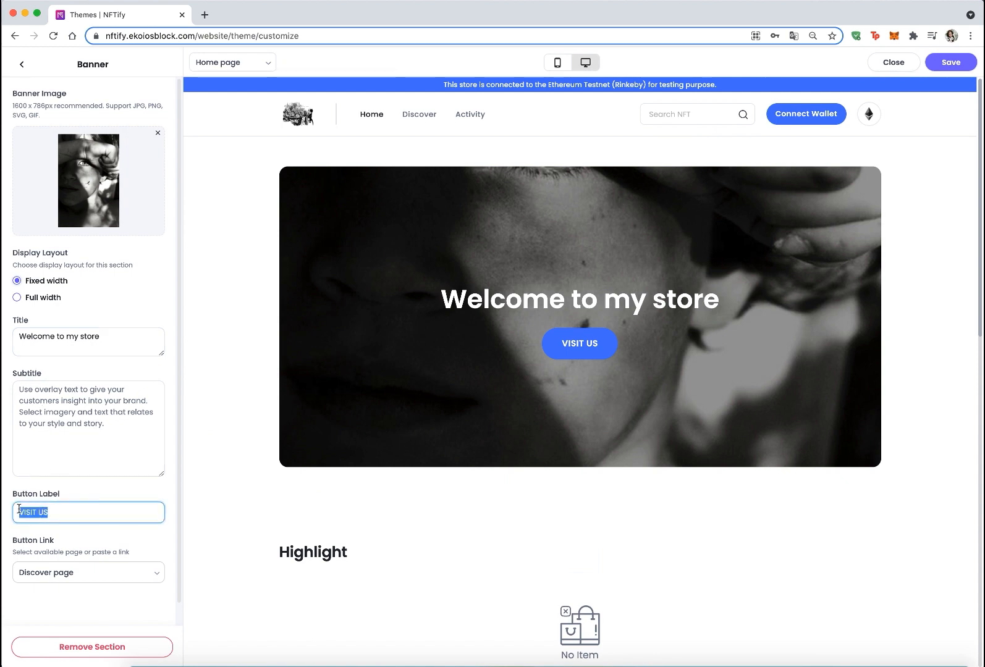
Set the banner button label to EXPLORE NOW linking to the Home page.
{"action": "type", "text": "EXPLORE NOW"}
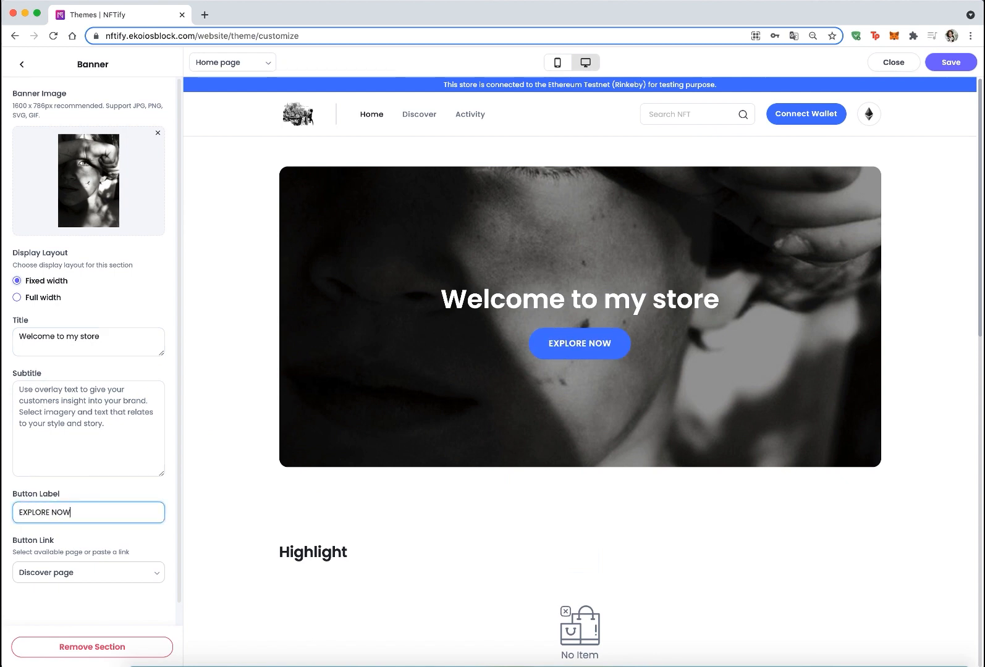
{"action": "left_click", "coordinate": [87, 572]}
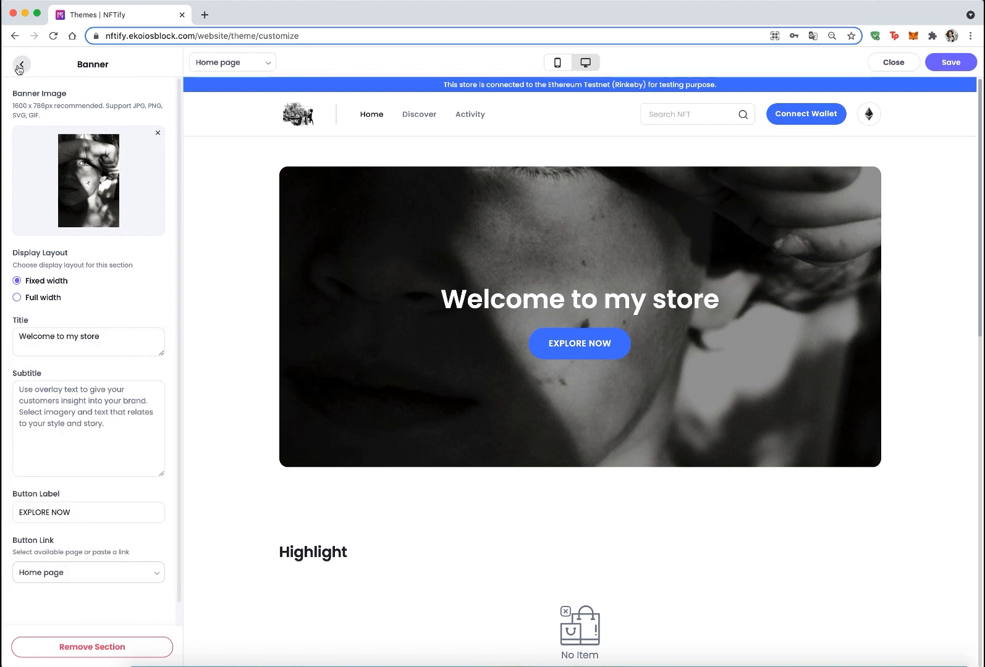
{"action": "left_click", "coordinate": [21, 64]}
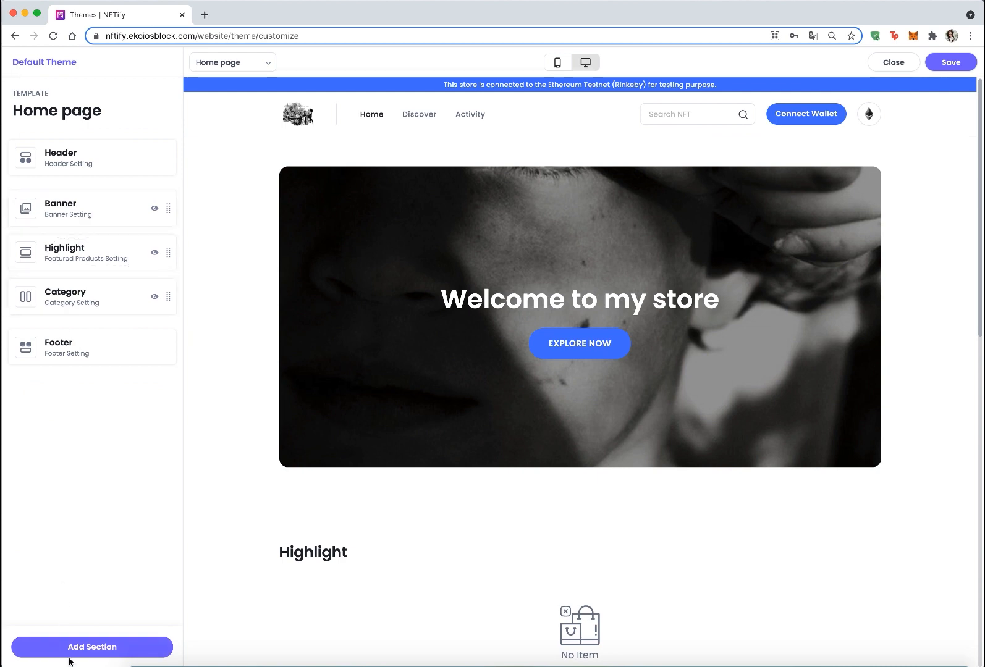
Add a Collection section to the home page with Number of Rows set to 3.
{"action": "left_click", "coordinate": [91, 647]}
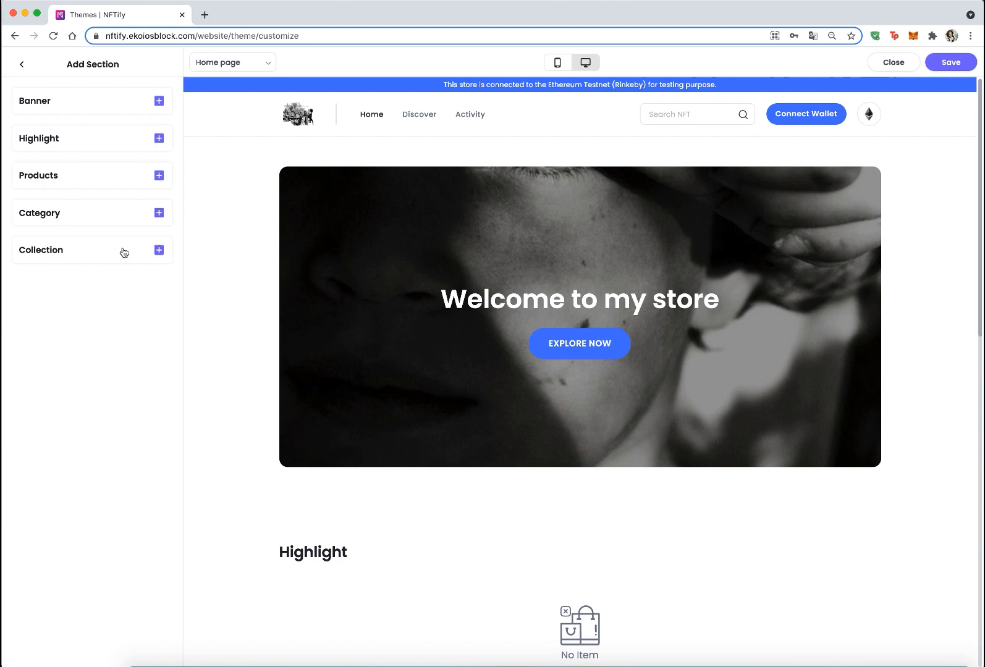
{"action": "left_click", "coordinate": [159, 249]}
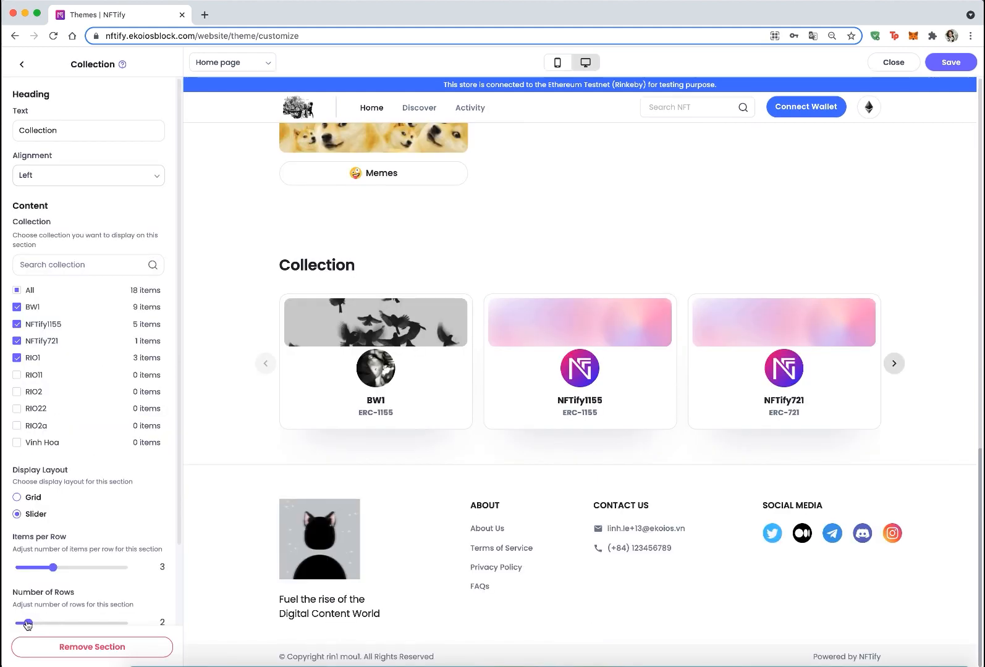
{"action": "left_click_drag", "start_coordinate": [27, 622], "coordinate": [52, 622]}
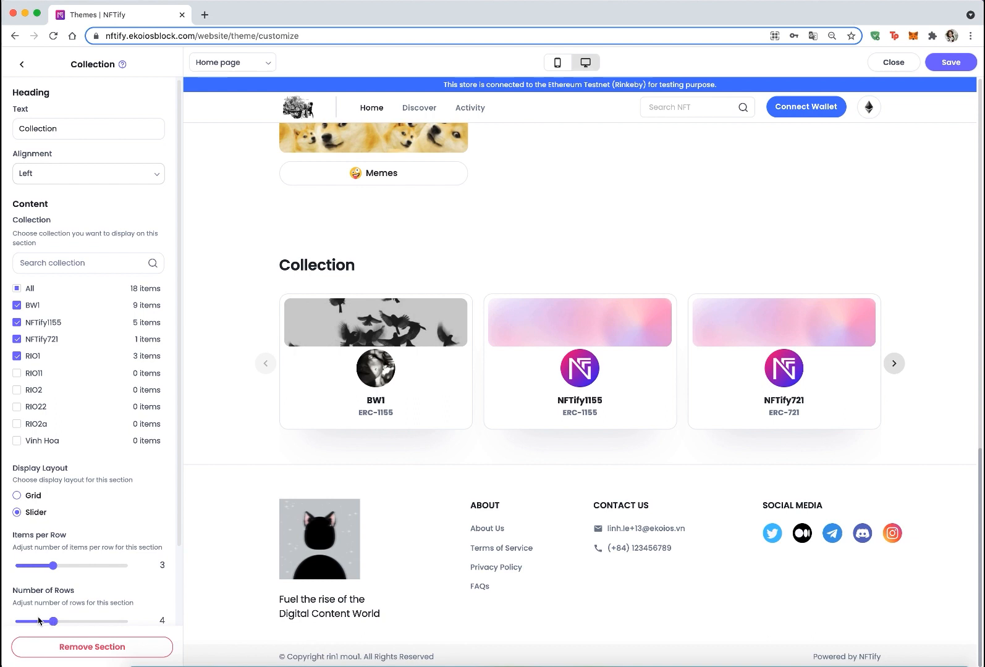
{"action": "left_click_drag", "start_coordinate": [52, 622], "coordinate": [41, 622]}
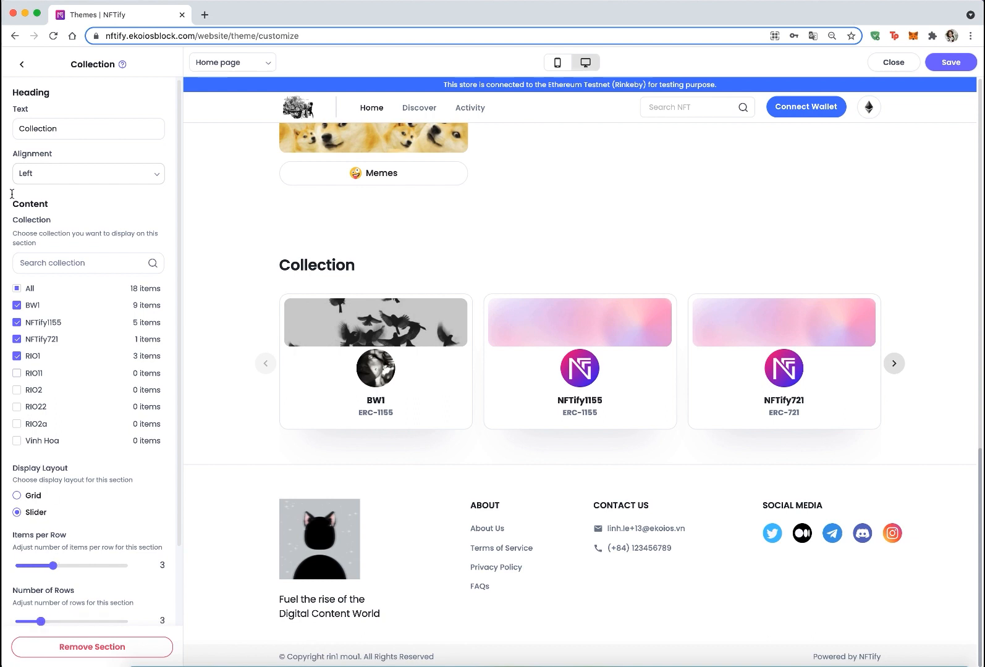
{"action": "left_click", "coordinate": [22, 64]}
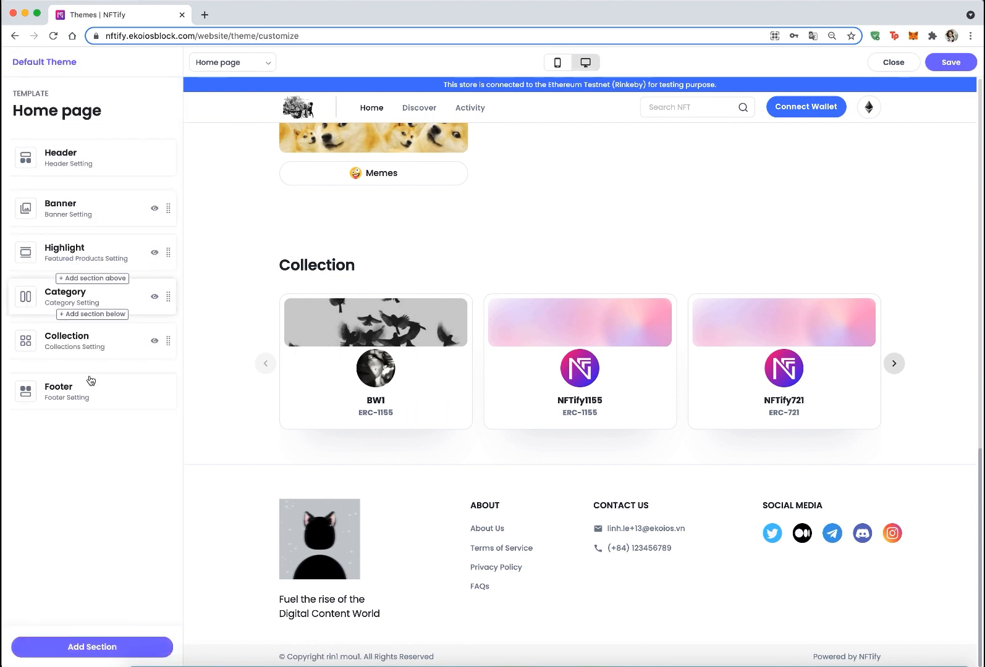
In Footer settings, toggle Show NFTify trademark off and back on.
{"action": "left_click", "coordinate": [59, 390]}
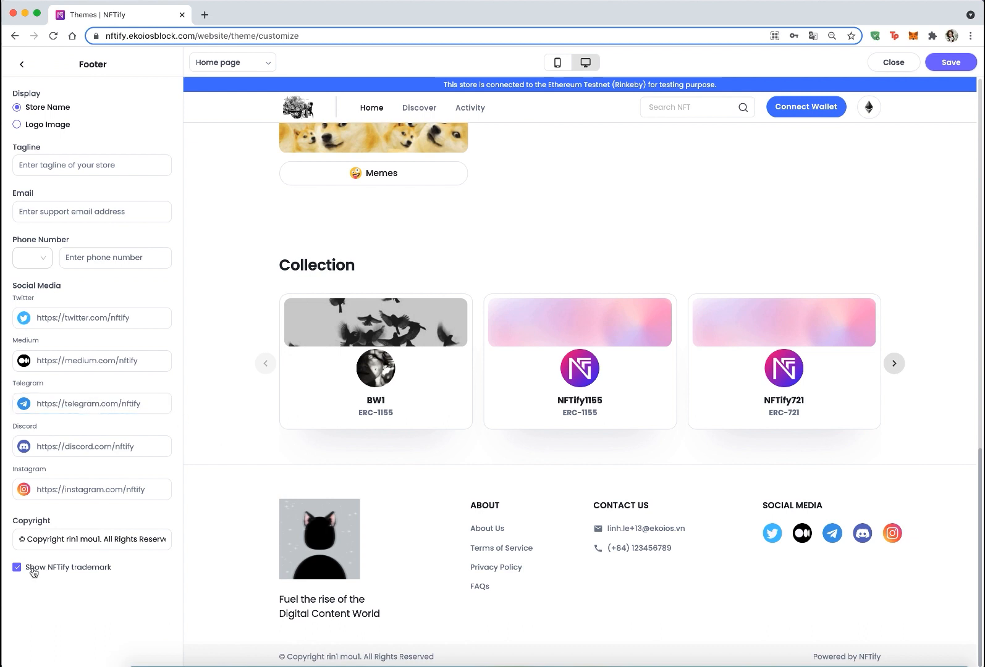
{"action": "left_click", "coordinate": [18, 568]}
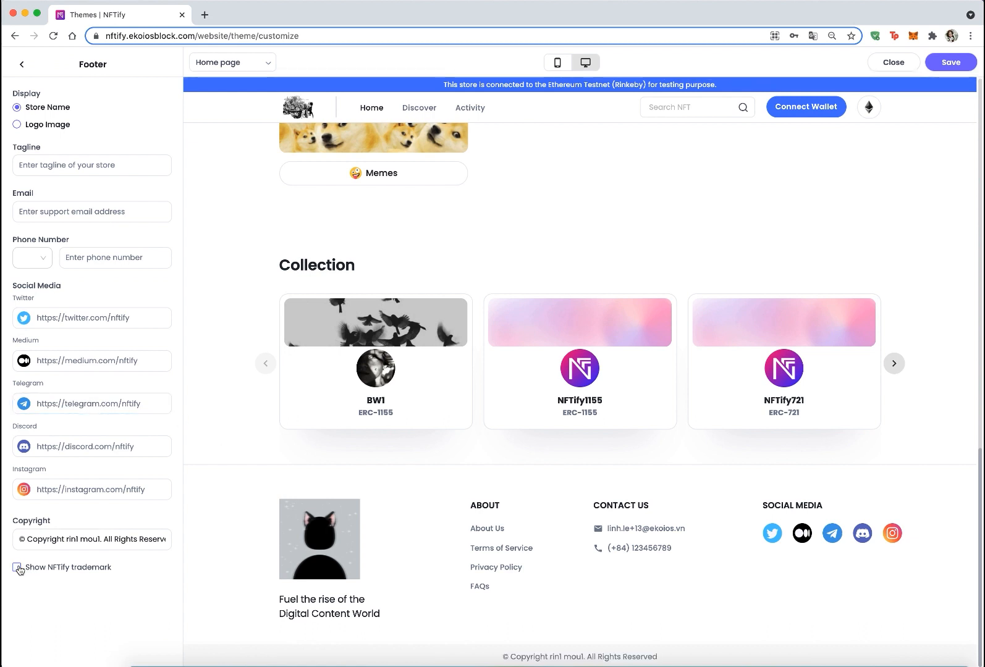
{"action": "left_click", "coordinate": [18, 568]}
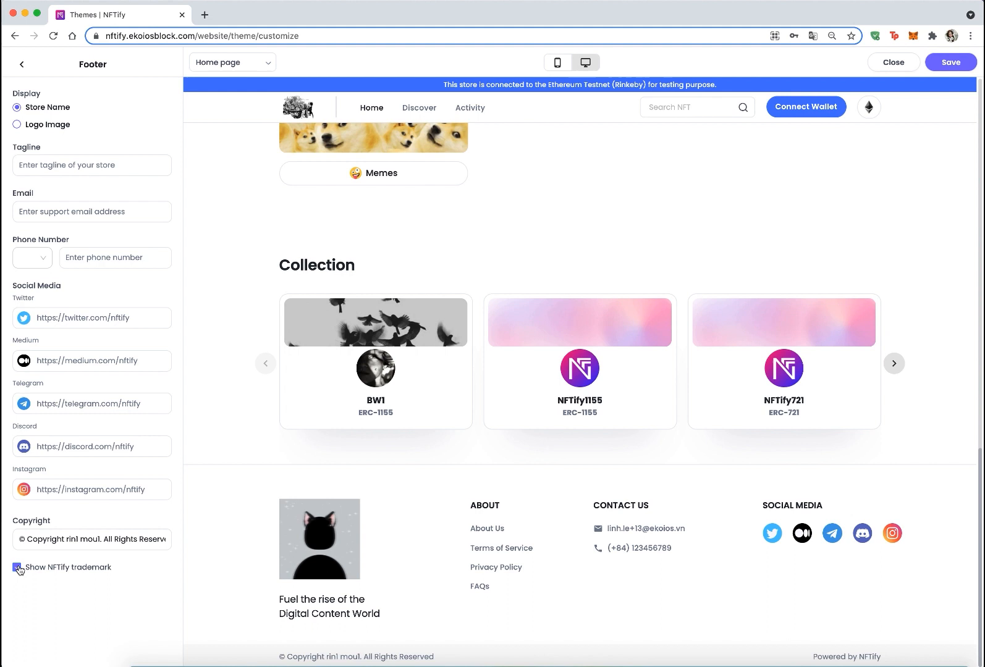